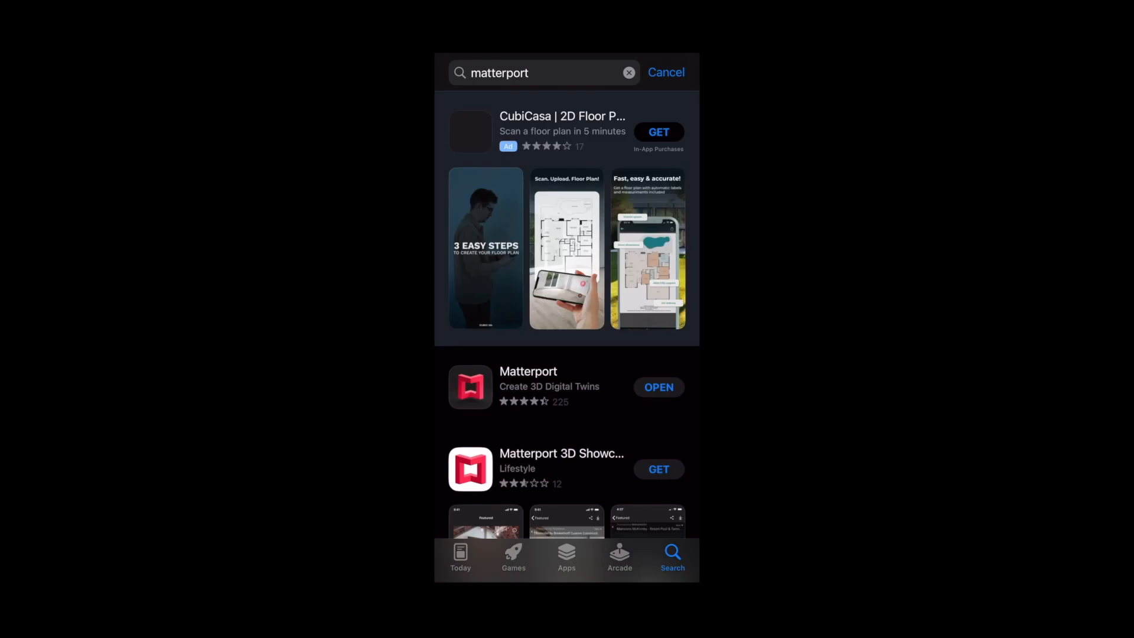
Launch the Matterport 3D digital twins app from the App Store results.
{"action": "left_click", "coordinate": [528, 386]}
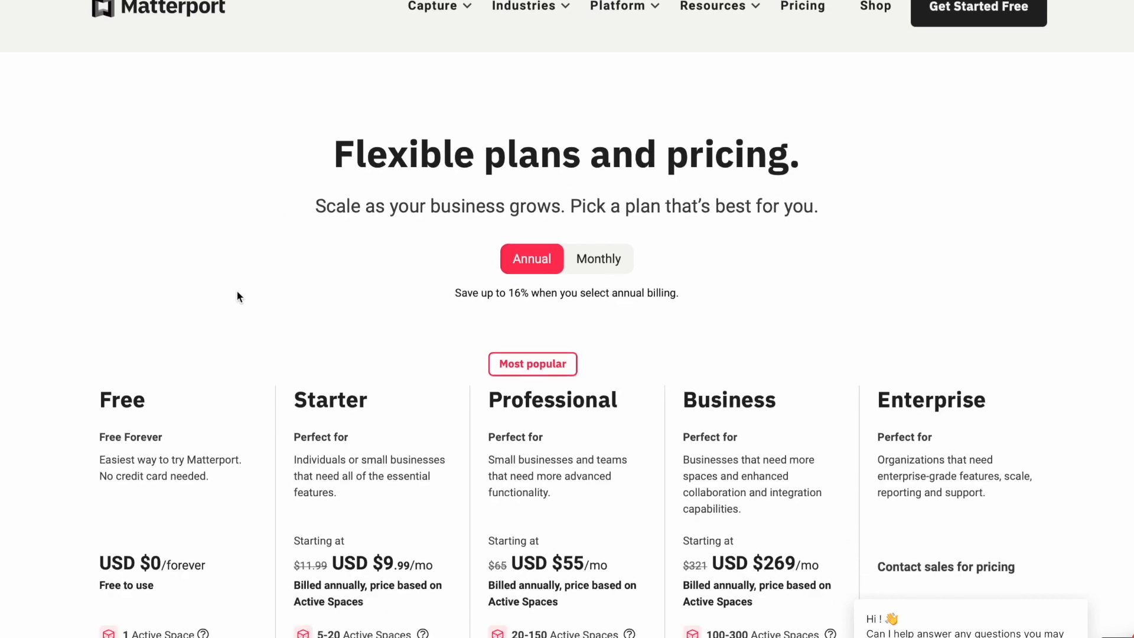
Review the Free, Starter, Professional, Business and Enterprise plan tiers, then go to My Jobs.
{"action": "scroll", "scroll_direction": "down", "scroll_amount": 3}
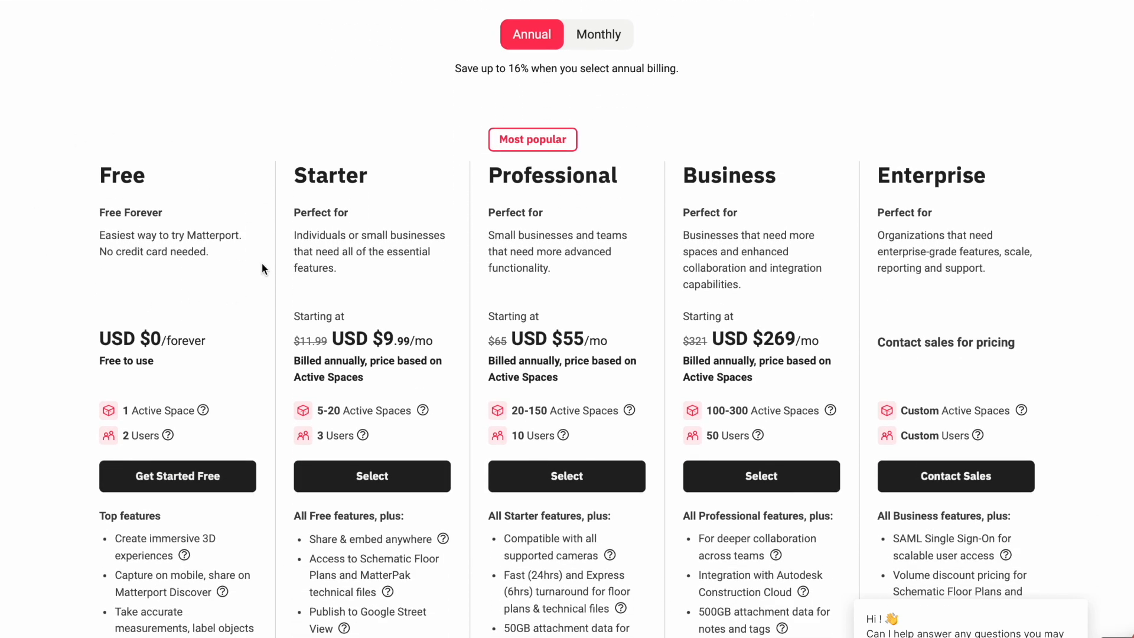
{"action": "scroll", "scroll_direction": "down", "scroll_amount": 3}
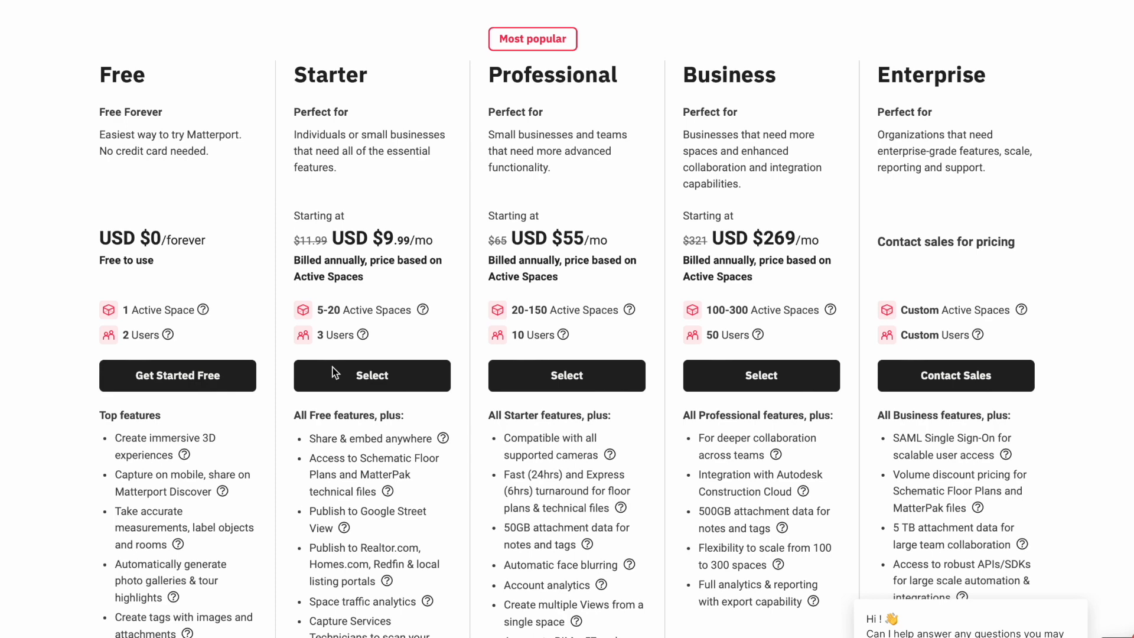
{"action": "scroll", "scroll_direction": "down", "scroll_amount": 3}
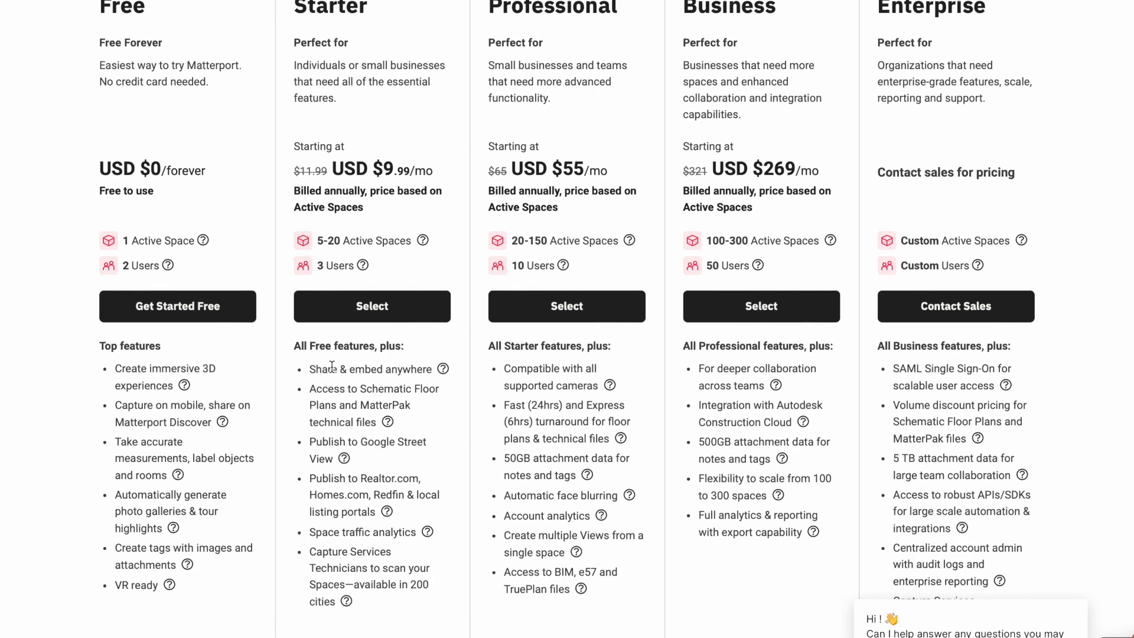
{"action": "scroll", "scroll_direction": "down", "scroll_amount": 3}
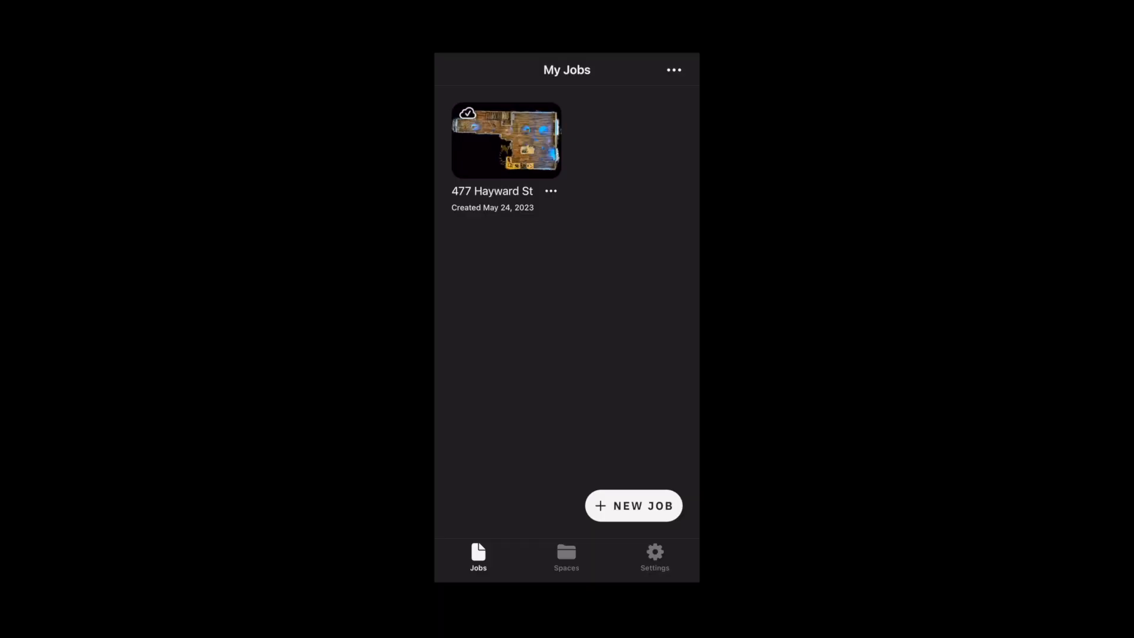
{"action": "left_click", "coordinate": [633, 505]}
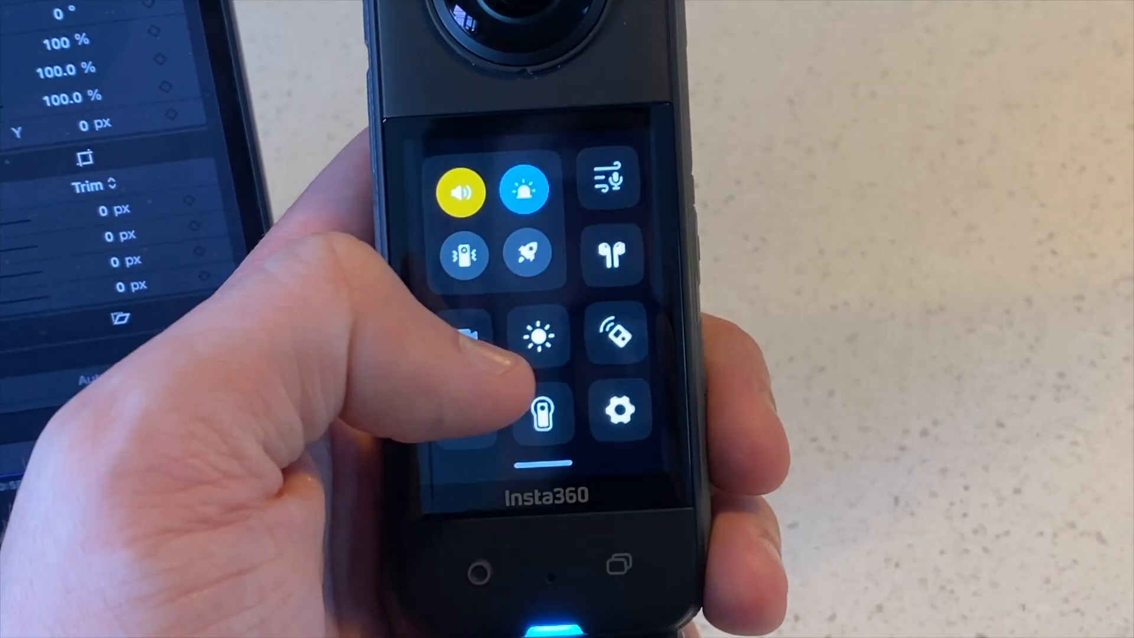
Enter the Insta360 X3 settings and confirm Bluetooth Wakeup is on.
{"action": "left_click", "coordinate": [618, 411]}
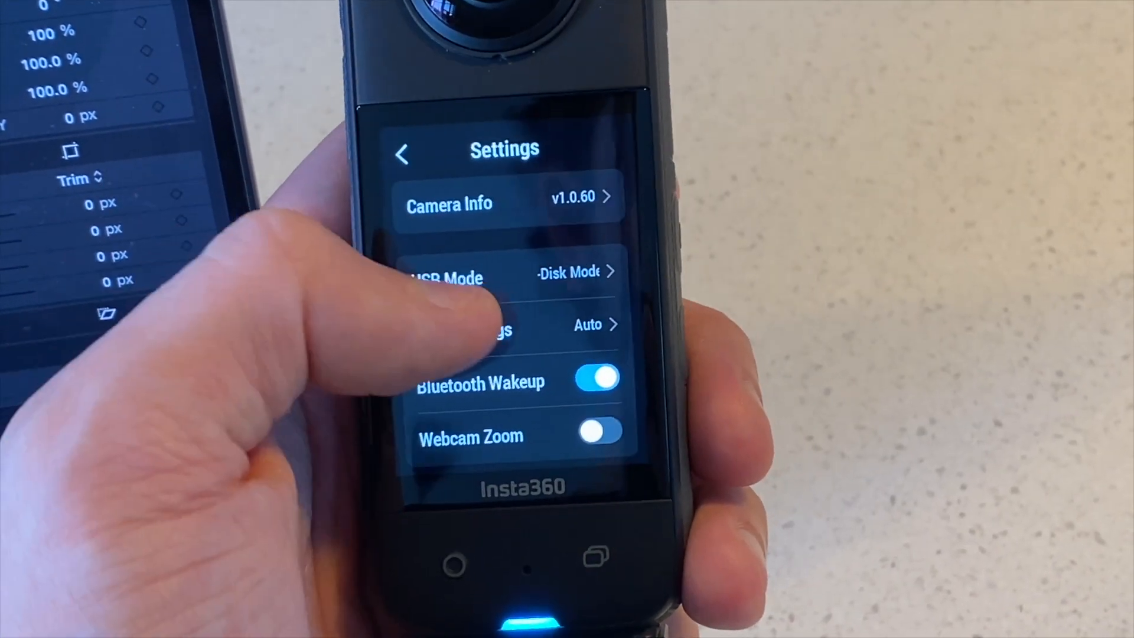
{"action": "left_click", "coordinate": [477, 326]}
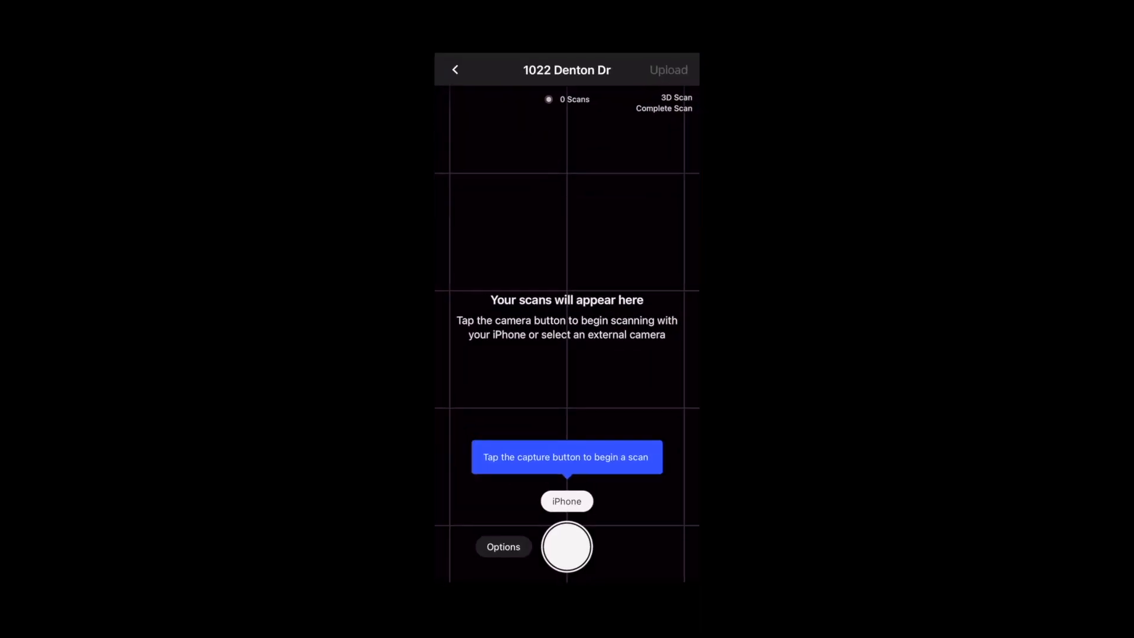
{"action": "left_click", "coordinate": [566, 501]}
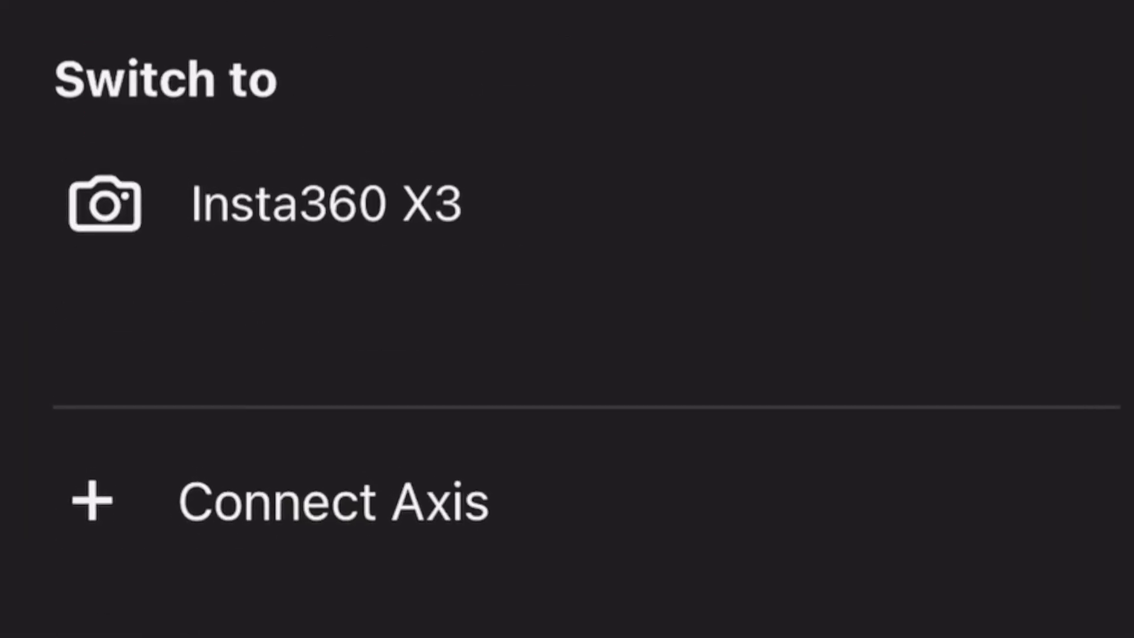
{"action": "left_click", "coordinate": [326, 203]}
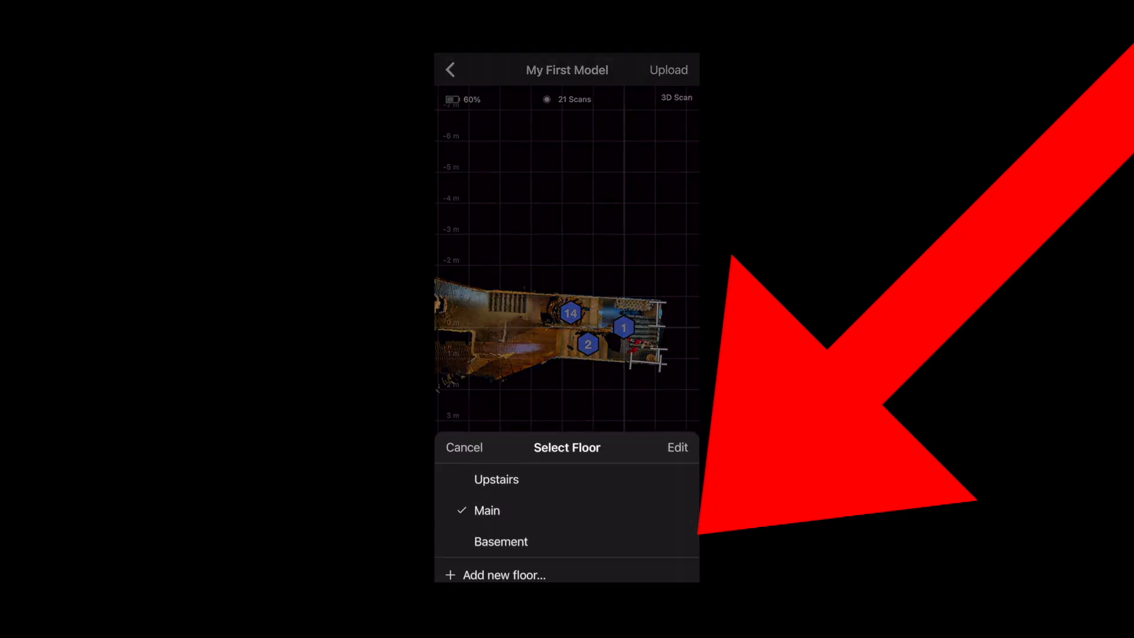
Select a floor of My First Model from Upstairs, Main and Basement.
{"action": "left_click", "coordinate": [505, 574]}
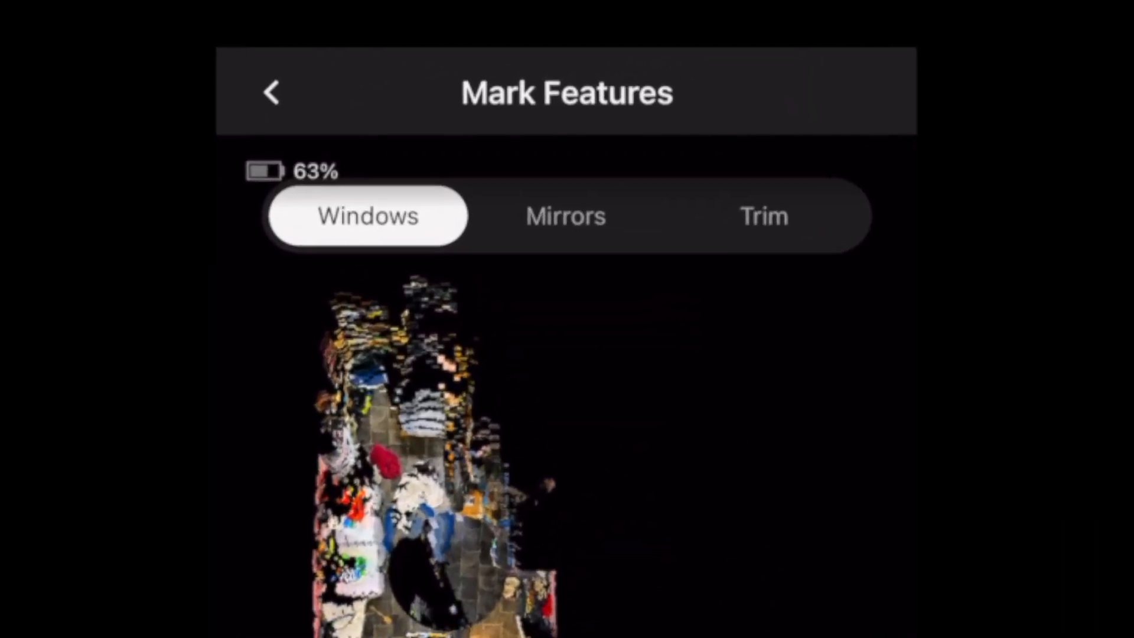
Add a mirror marker with its Front direction on the floor plan.
{"action": "left_click", "coordinate": [566, 215]}
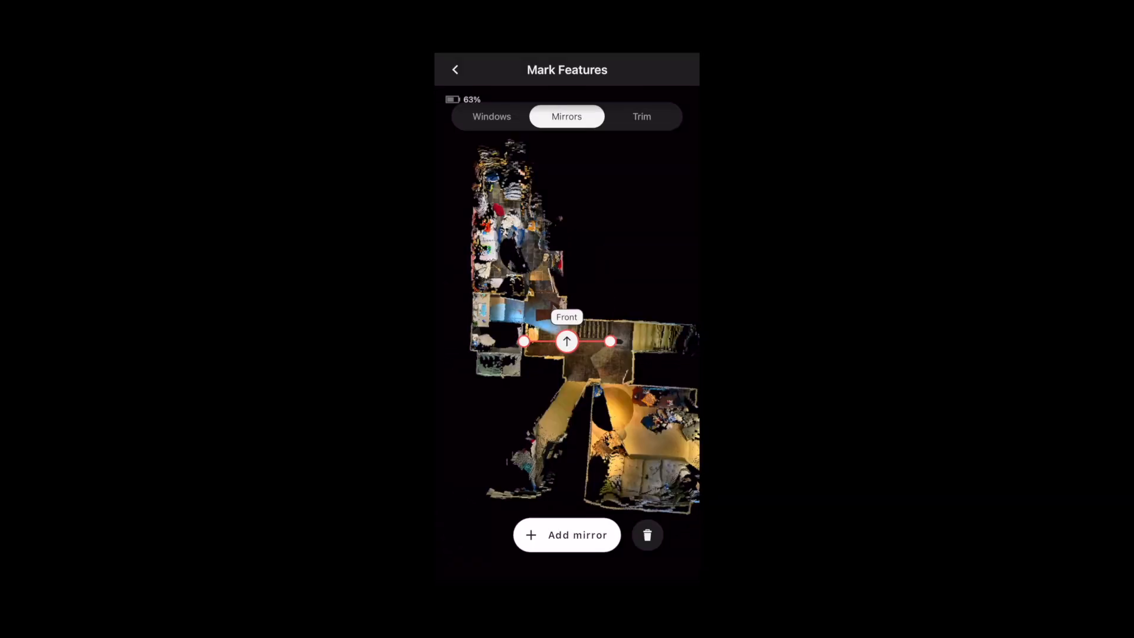